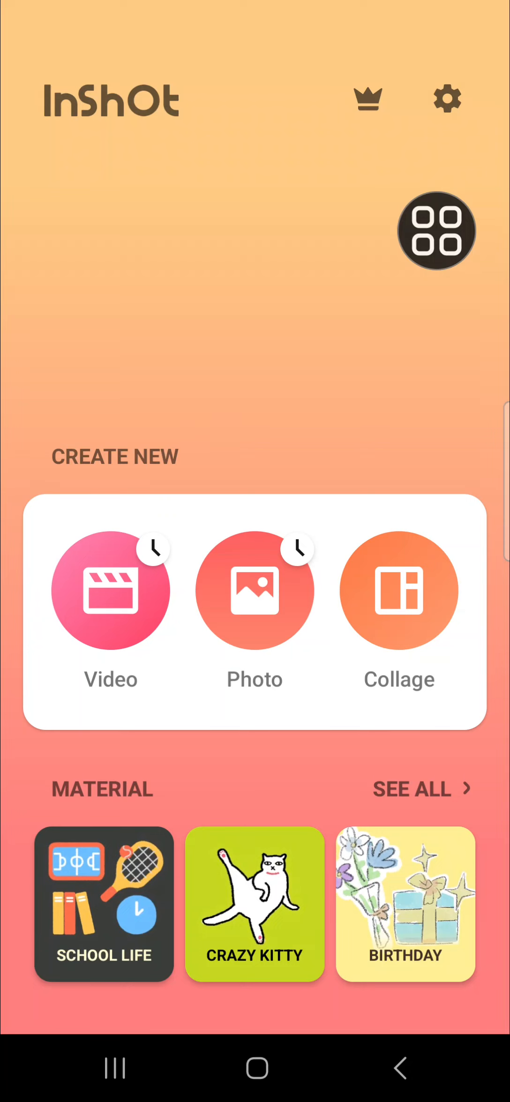
Step: Start a new video project and load the 8.6-second wheat field clip of the walking woman
click(436, 232)
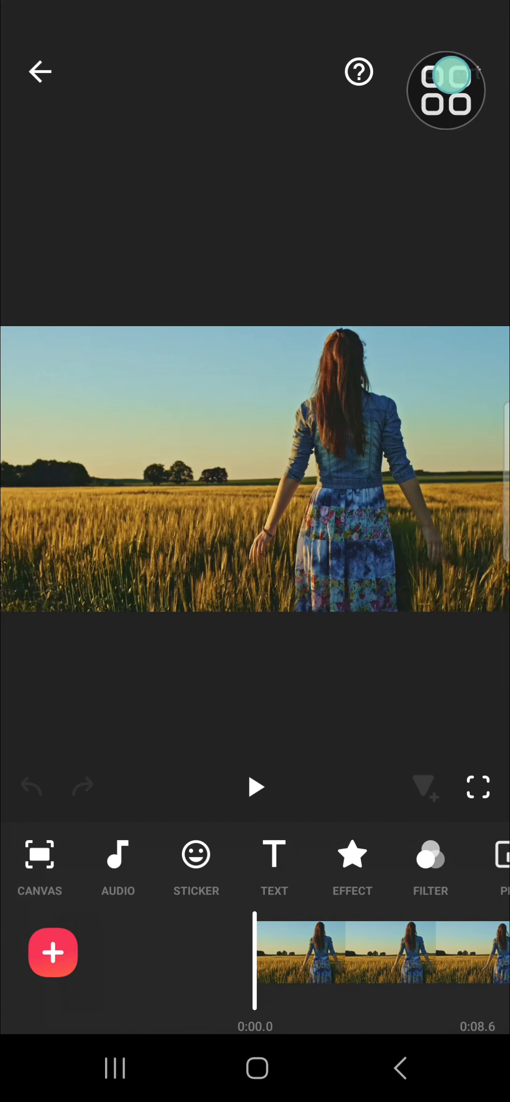
click(445, 90)
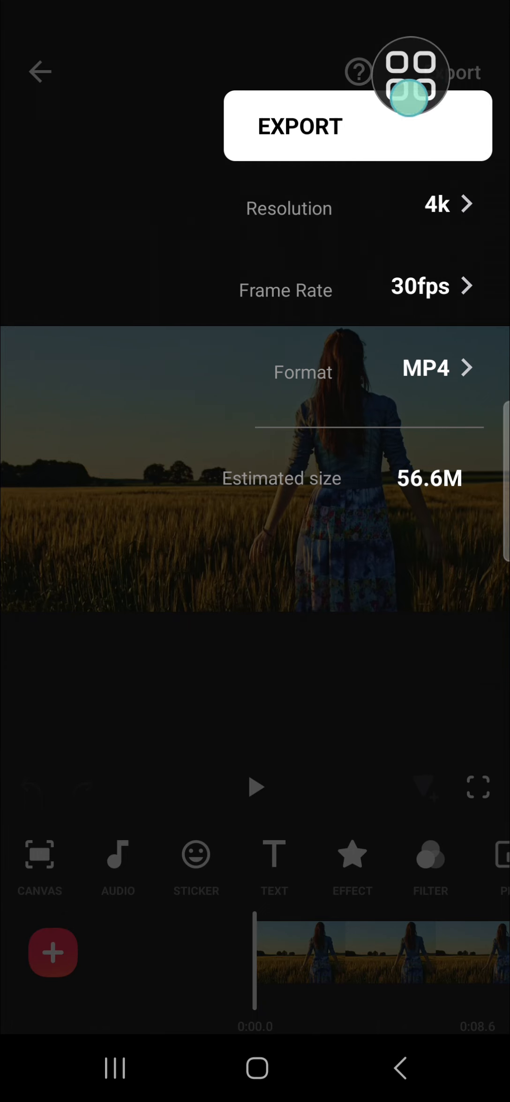
click(412, 75)
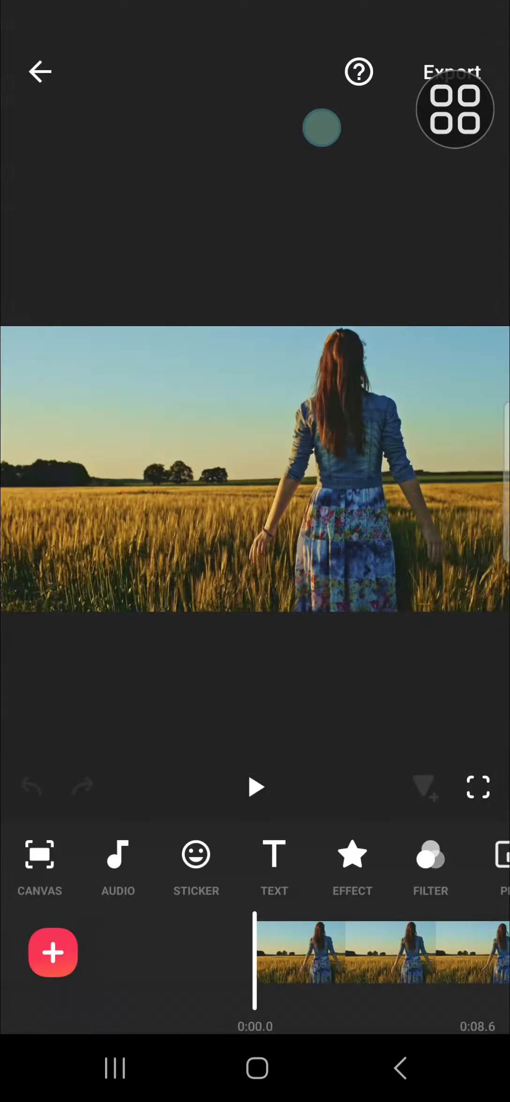